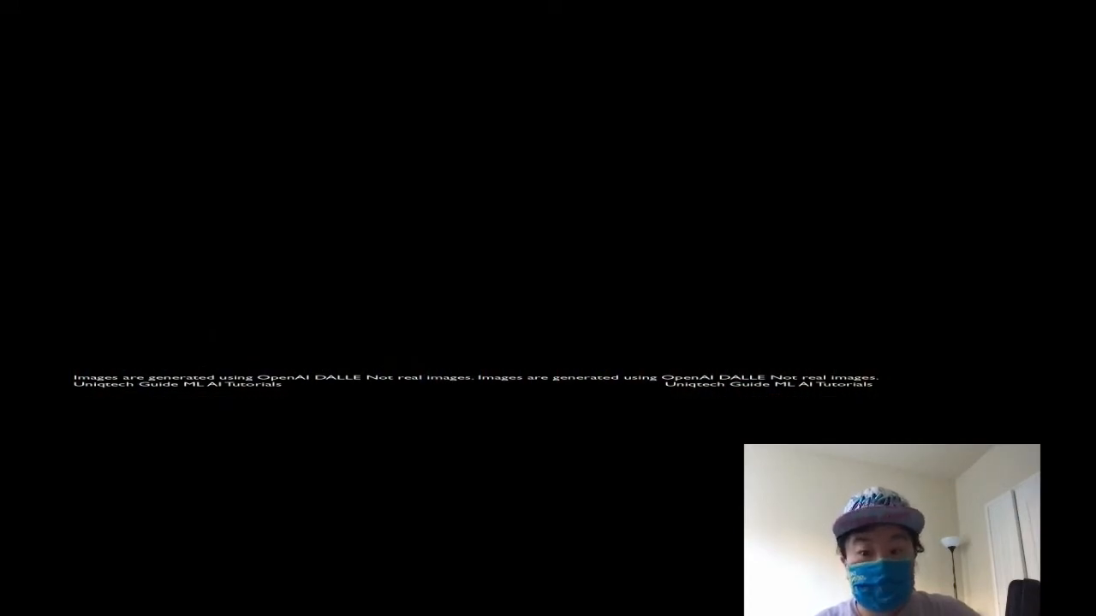
key(right)
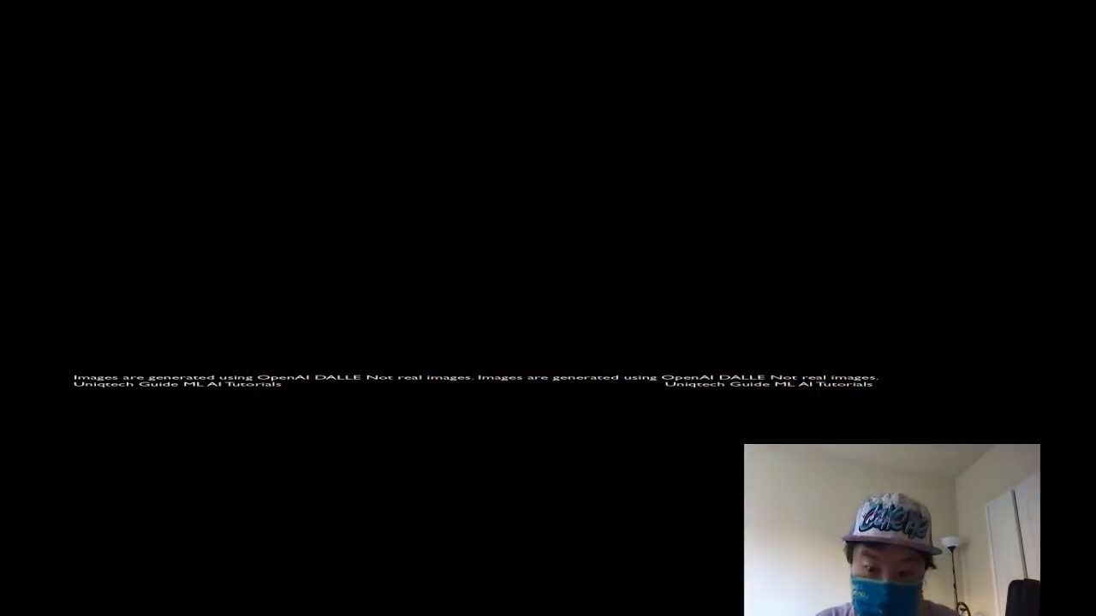
click(938, 174)
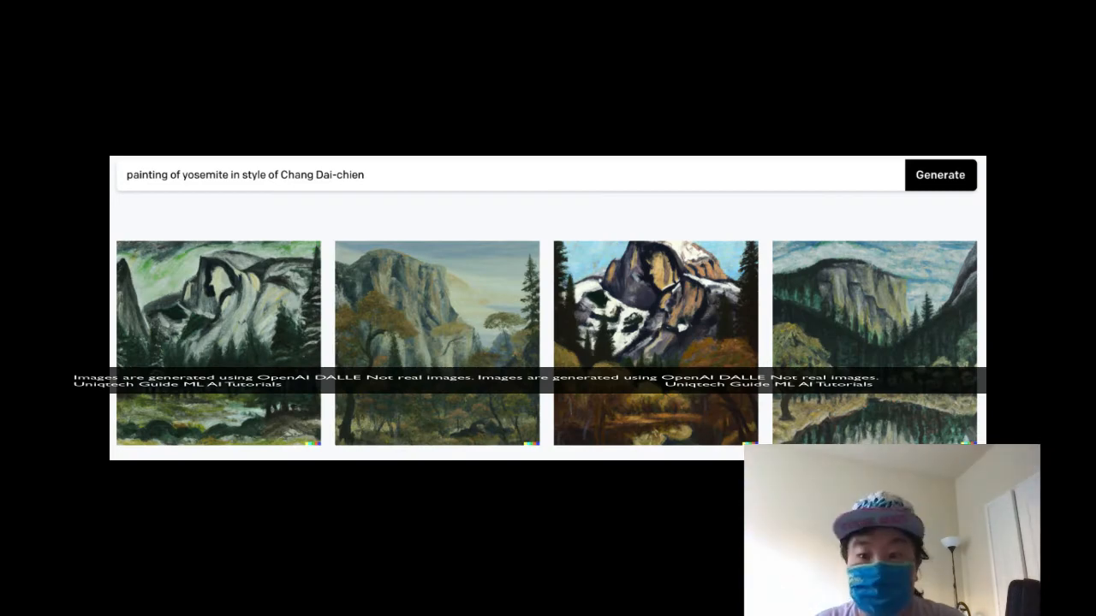